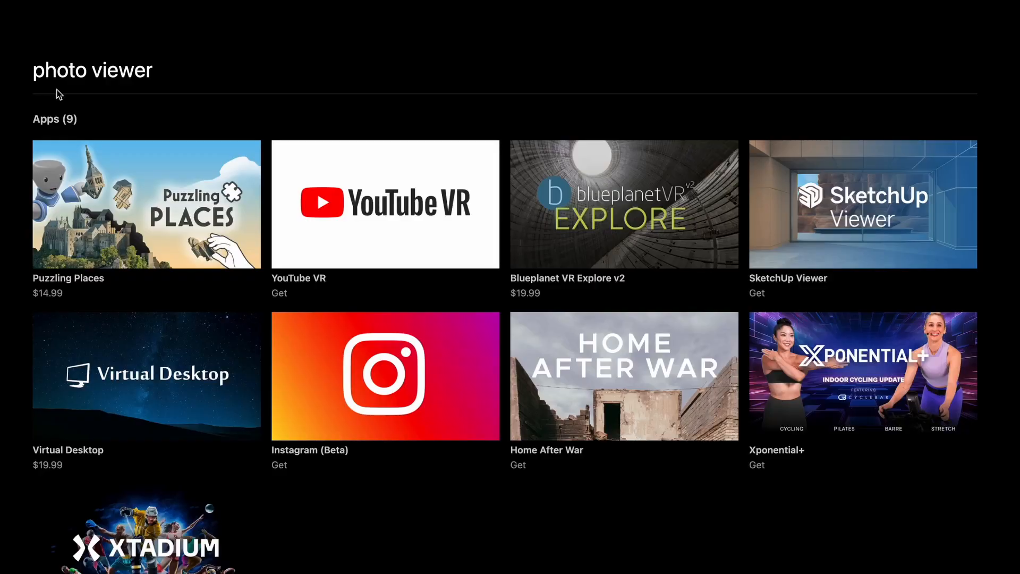
Type a new store search ('p', 'ig') and leave the Meta Quest Store for home
type("p")
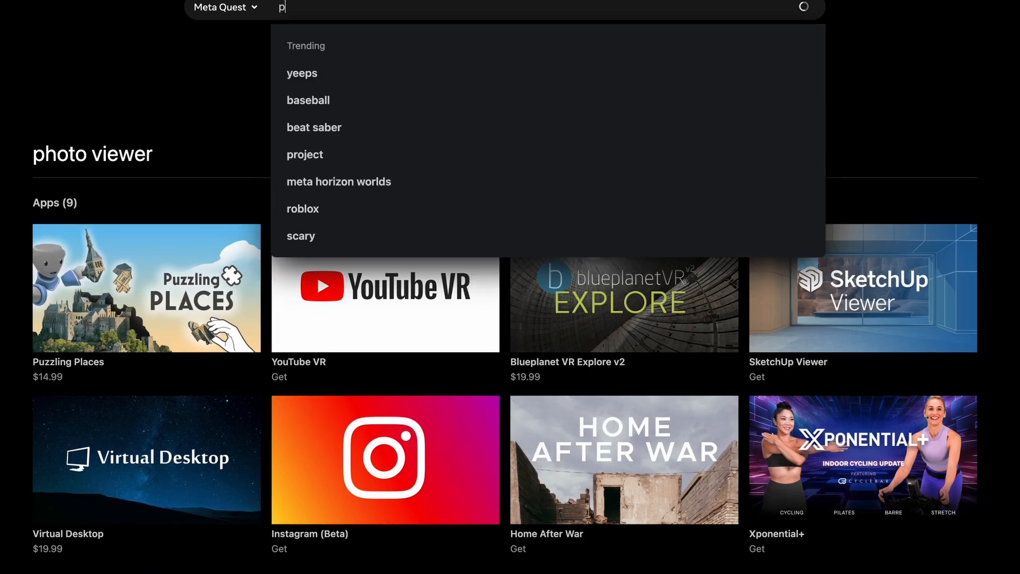
type("ig")
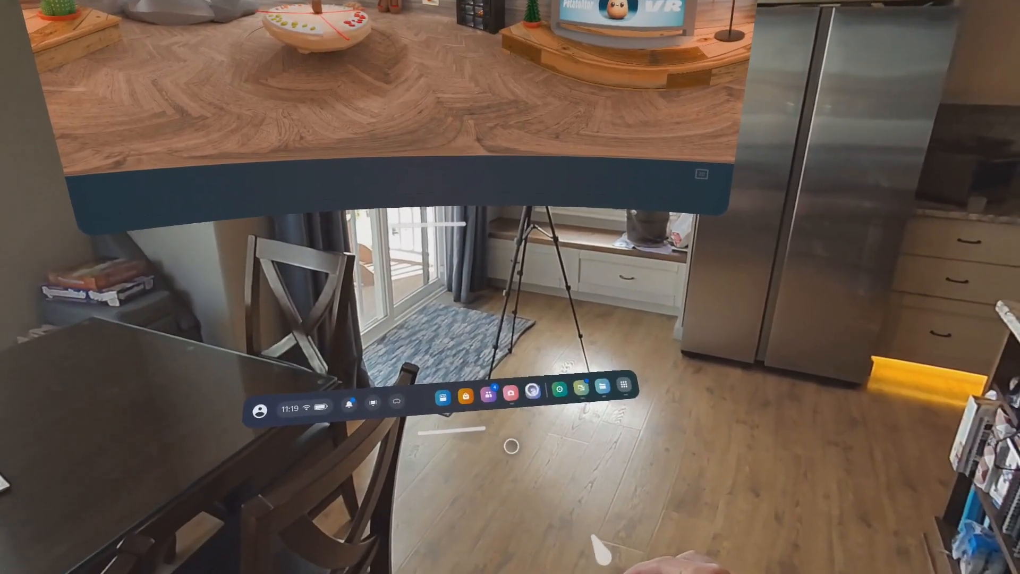
Search '360 photo viewer' in Meta Quest Browser and open renderstuff's viewer in a VR tab
left_click(601, 388)
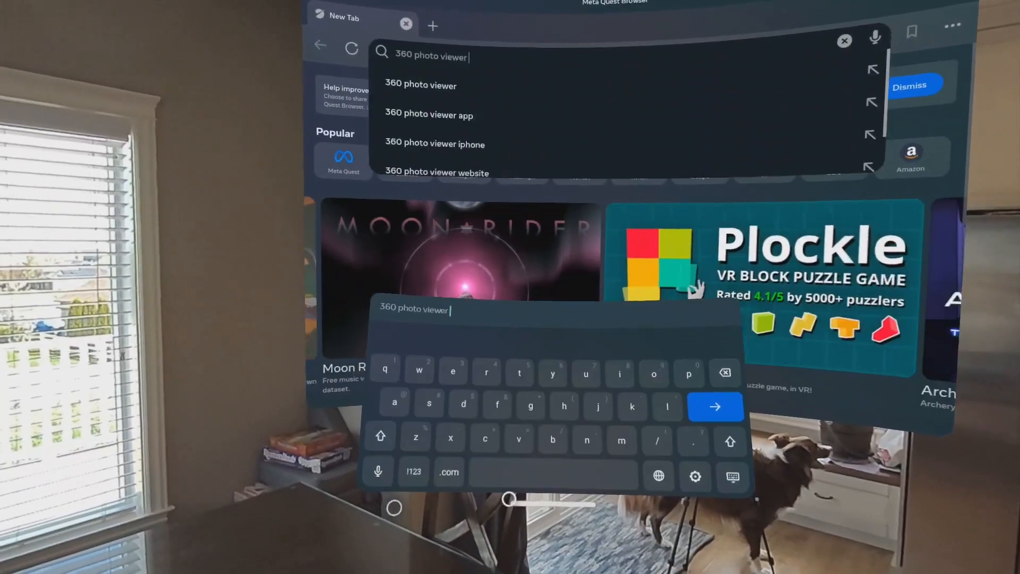
left_click(421, 85)
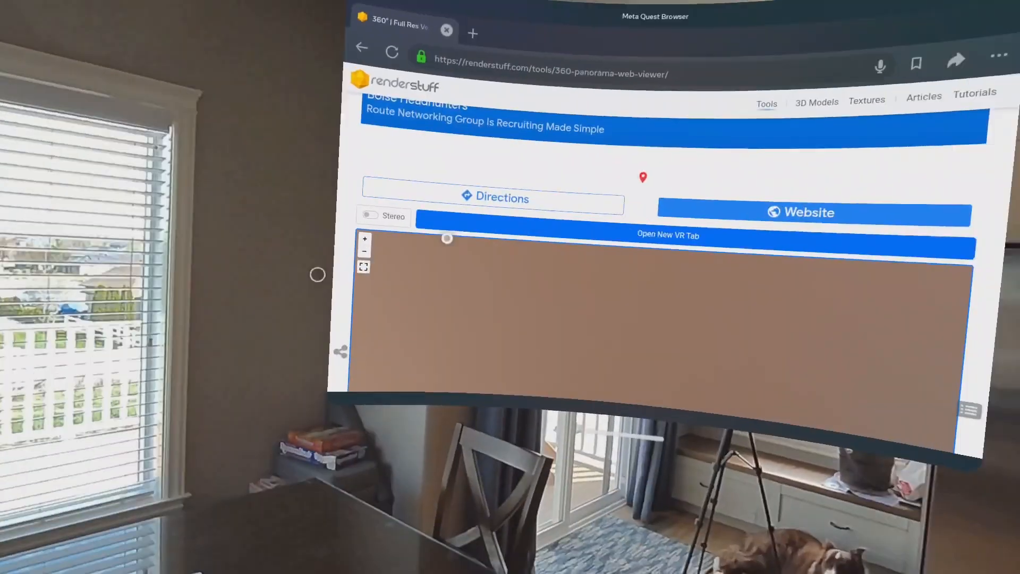
left_click(666, 235)
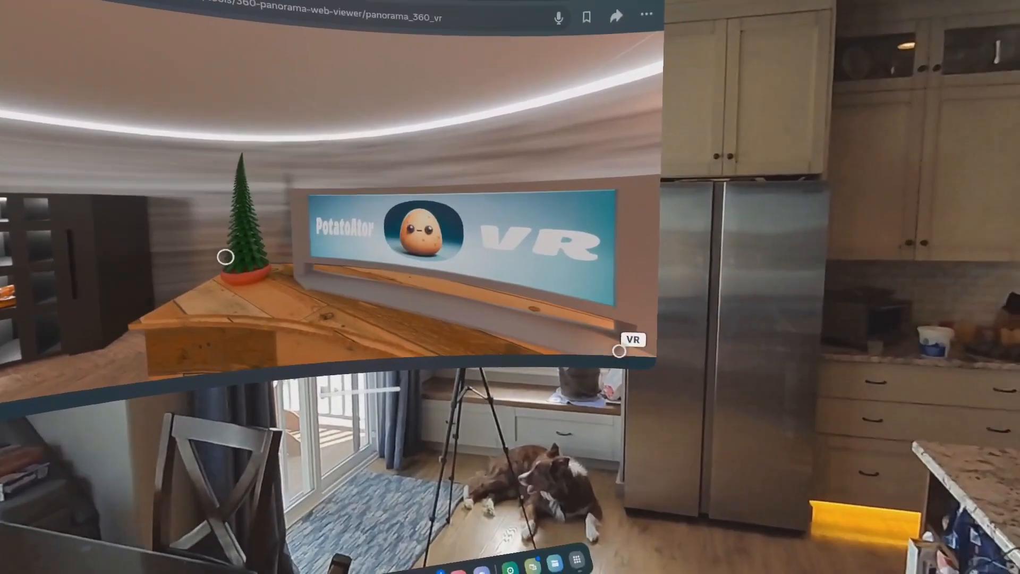